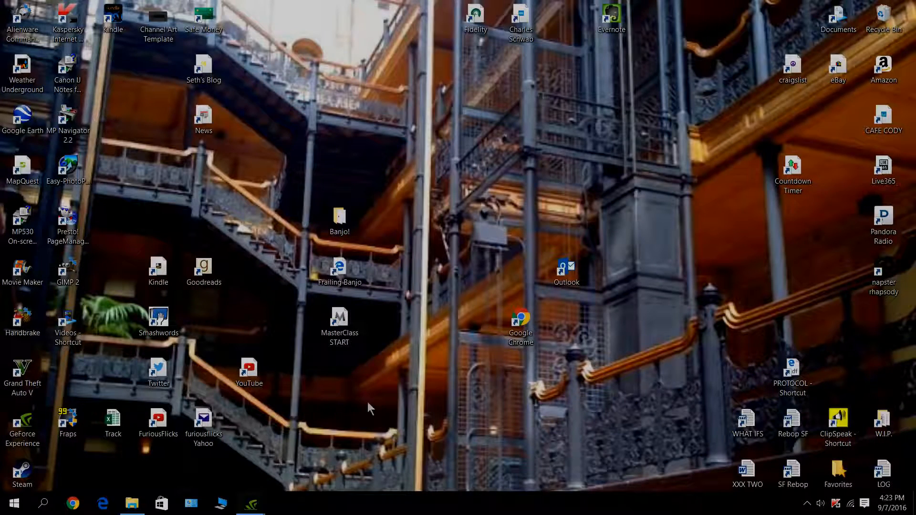
Bring up All Control Panel Items in large icons view from the taskbar shortcut.
{"action": "left_click", "coordinate": [191, 503]}
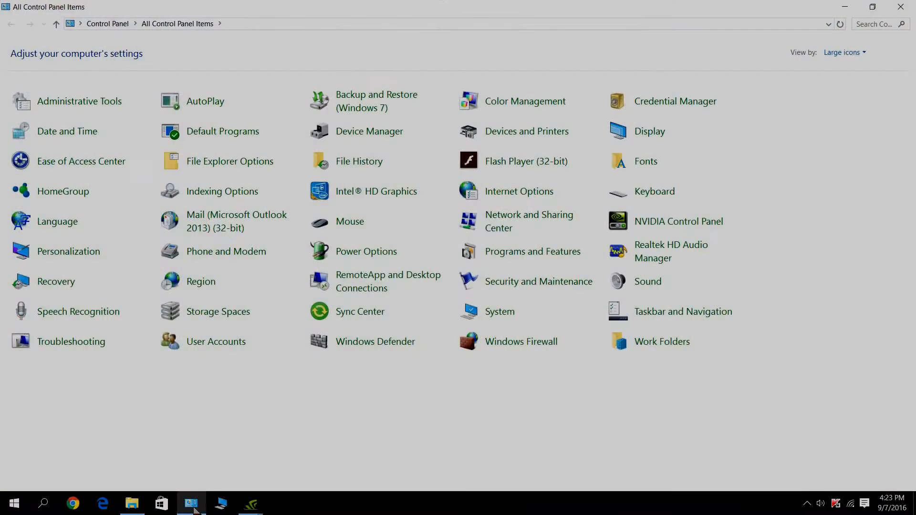
{"action": "mouse_move", "coordinate": [345, 426]}
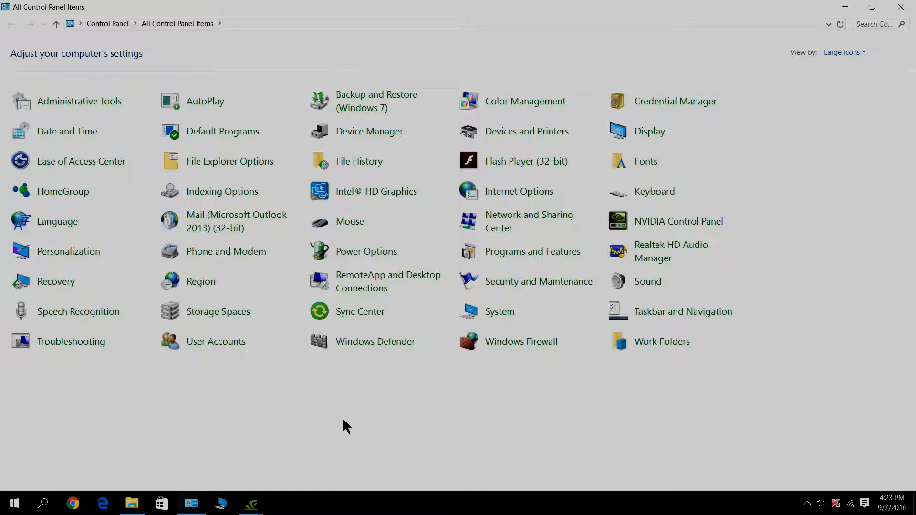
{"action": "mouse_move", "coordinate": [439, 7]}
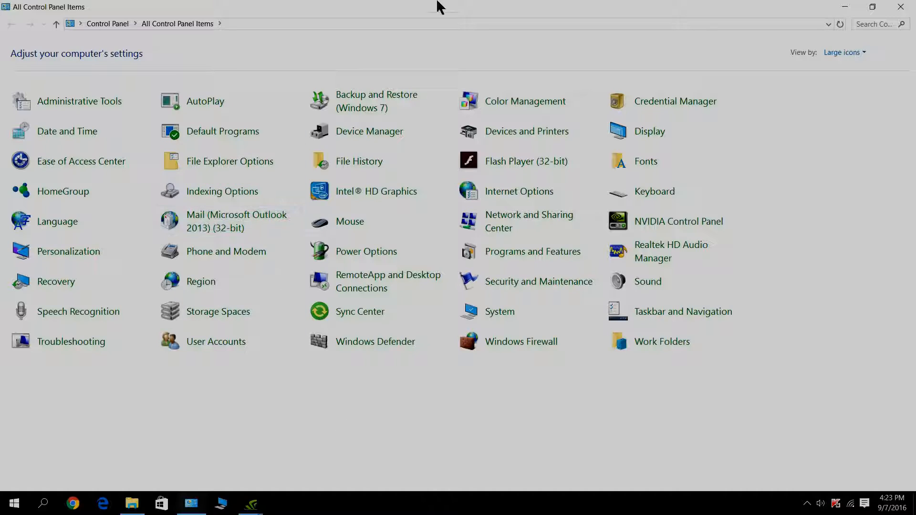
{"action": "mouse_move", "coordinate": [670, 292]}
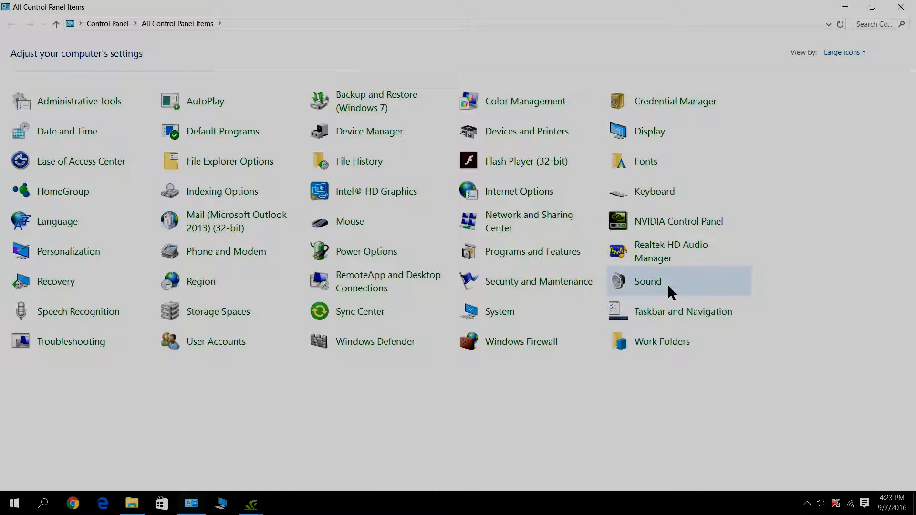
Bring up the Sound dialog from the Sound item, then show the tray speaker's quick menu.
{"action": "double_click", "coordinate": [648, 280]}
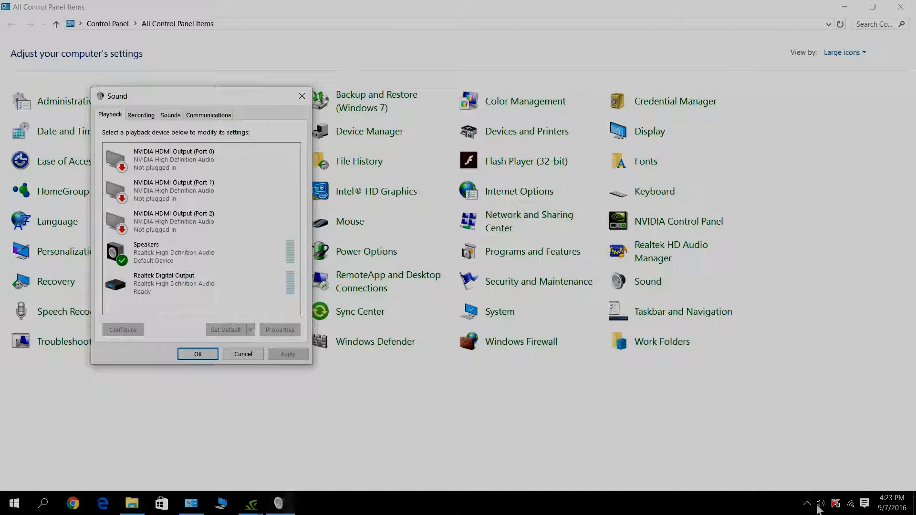
{"action": "right_click", "coordinate": [821, 503]}
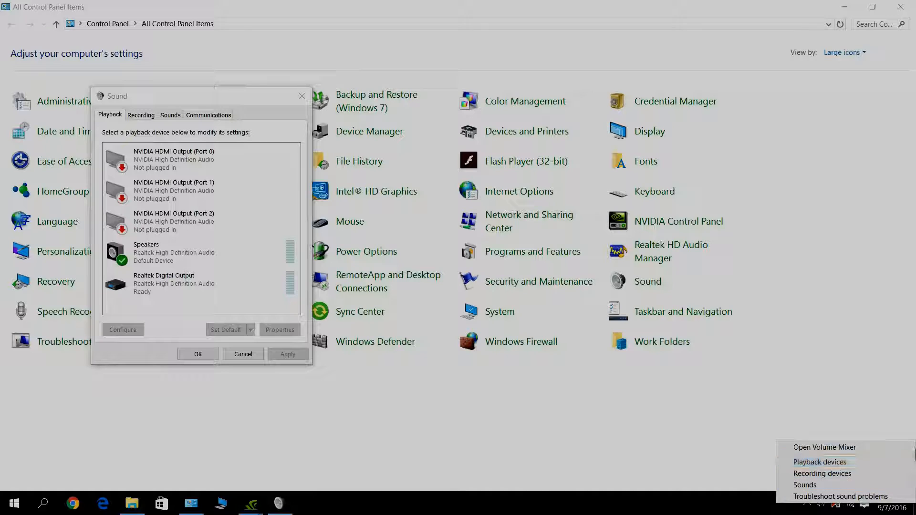
{"action": "mouse_move", "coordinate": [822, 473]}
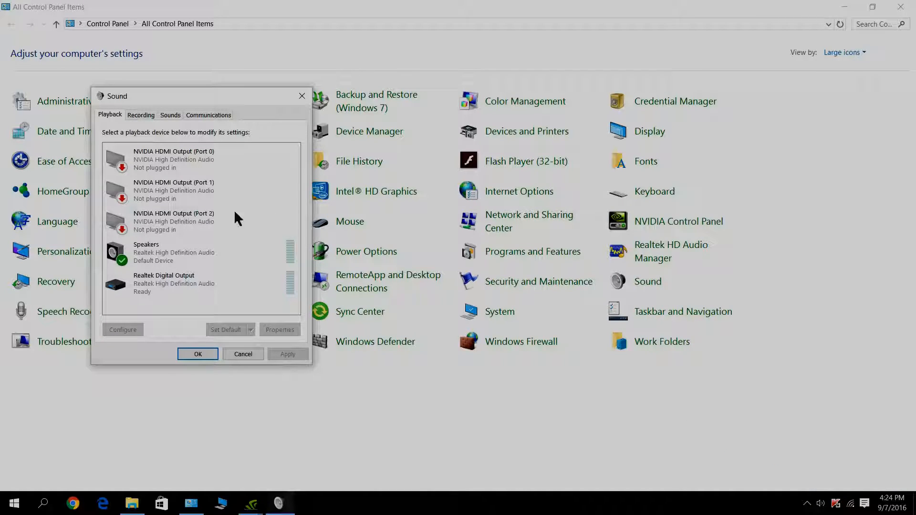
{"action": "mouse_move", "coordinate": [290, 496]}
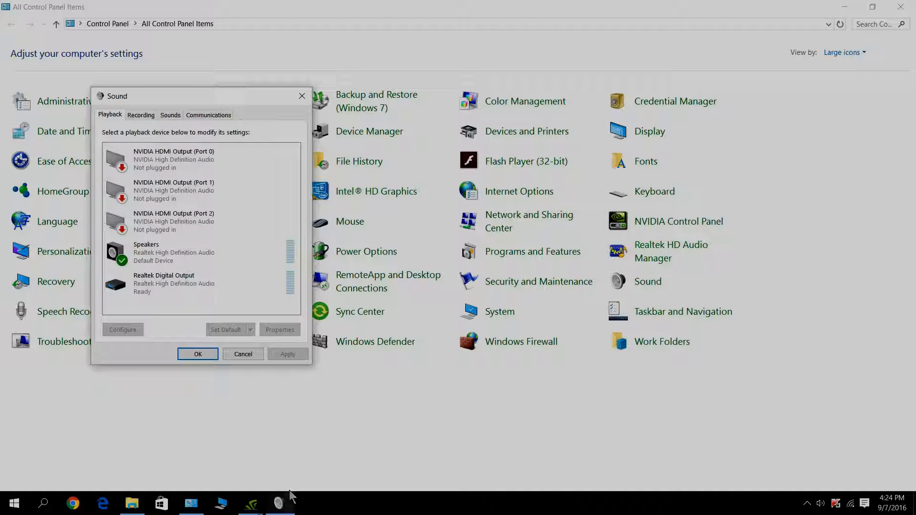
{"action": "mouse_move", "coordinate": [121, 93]}
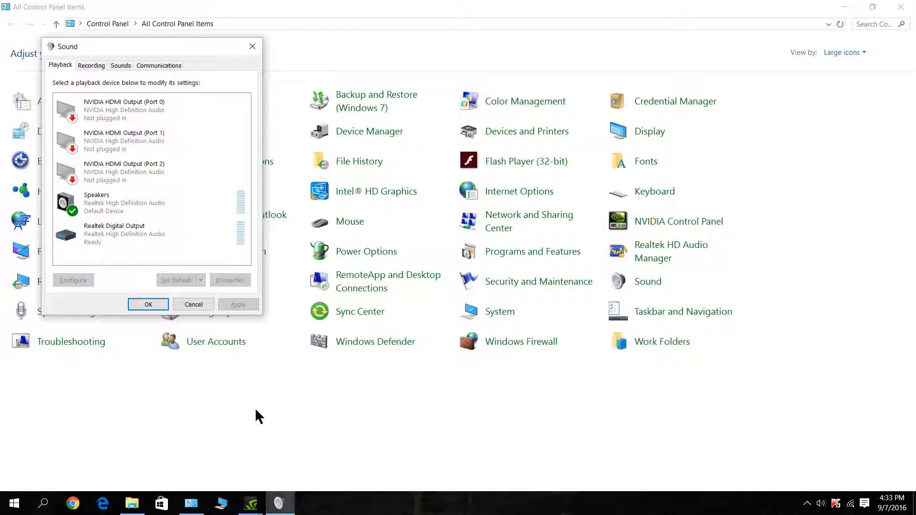
{"action": "mouse_move", "coordinate": [99, 6]}
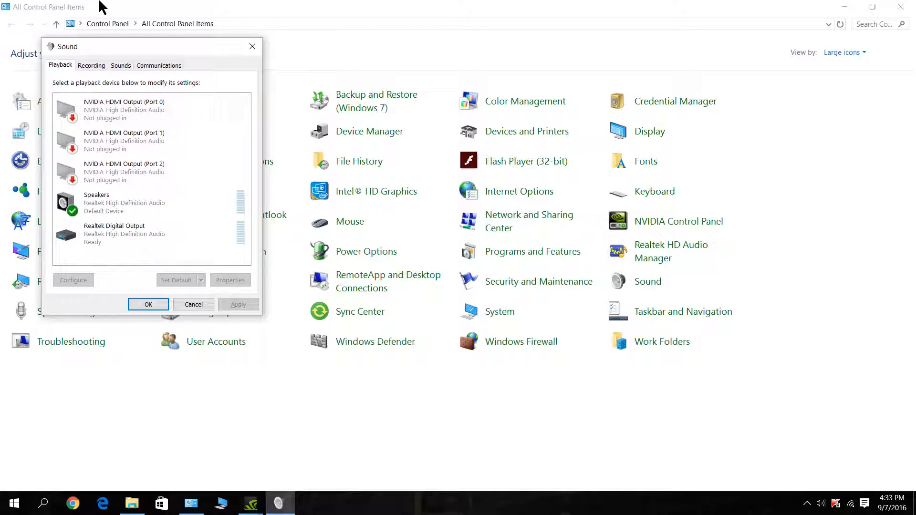
{"action": "mouse_move", "coordinate": [130, 10]}
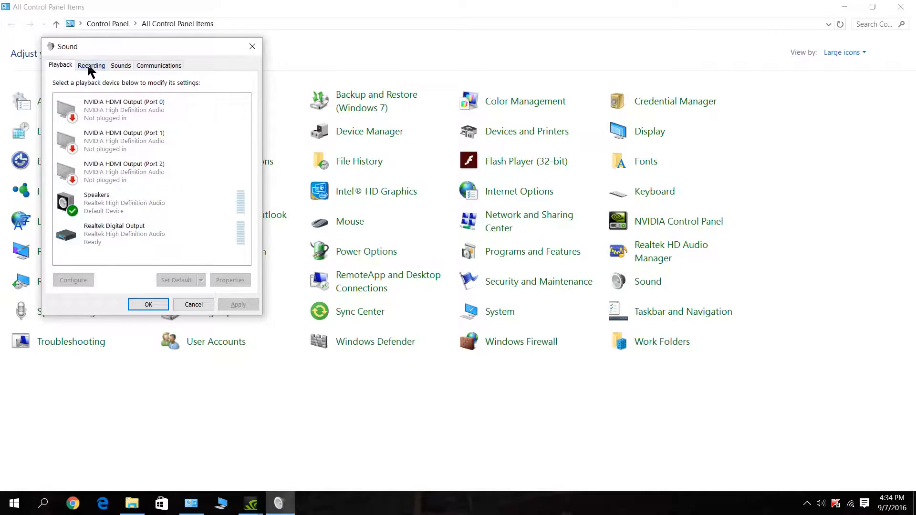
In the USB PnP Microphone's Levels properties, drag the Microphone slider from 48 to 100.
{"action": "left_click", "coordinate": [92, 65]}
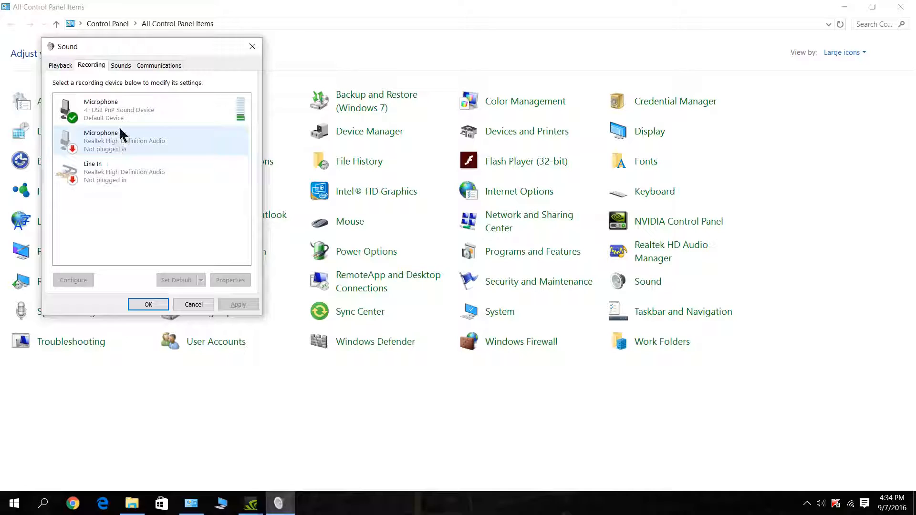
{"action": "left_click", "coordinate": [123, 109]}
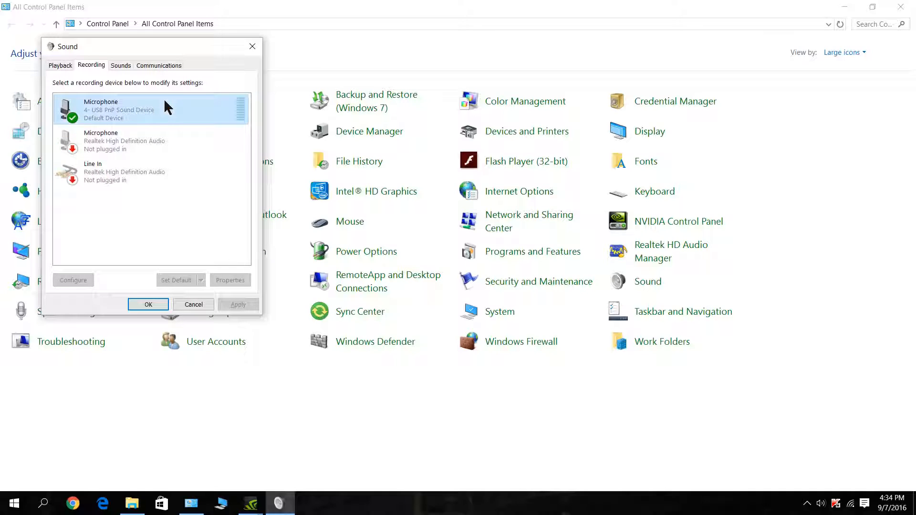
{"action": "left_click", "coordinate": [230, 279]}
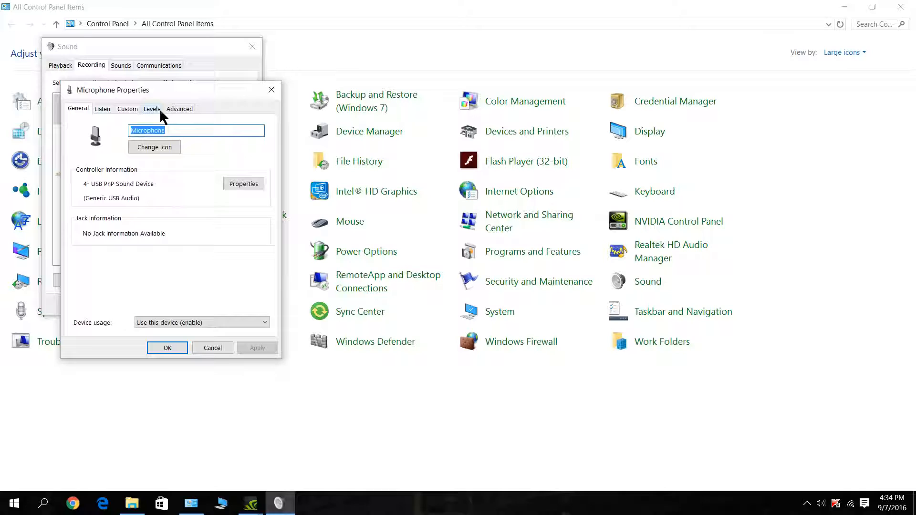
{"action": "left_click", "coordinate": [151, 109]}
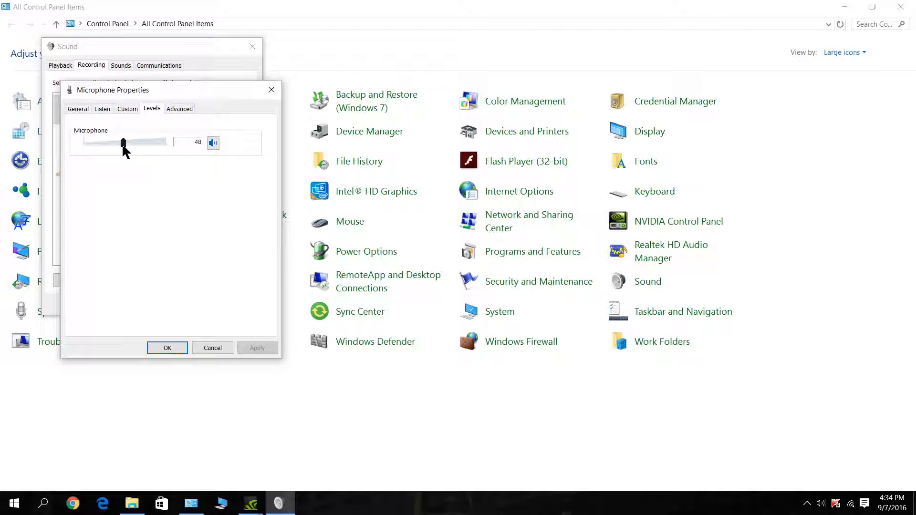
{"action": "left_click_drag", "start_coordinate": [124, 142], "coordinate": [165, 142]}
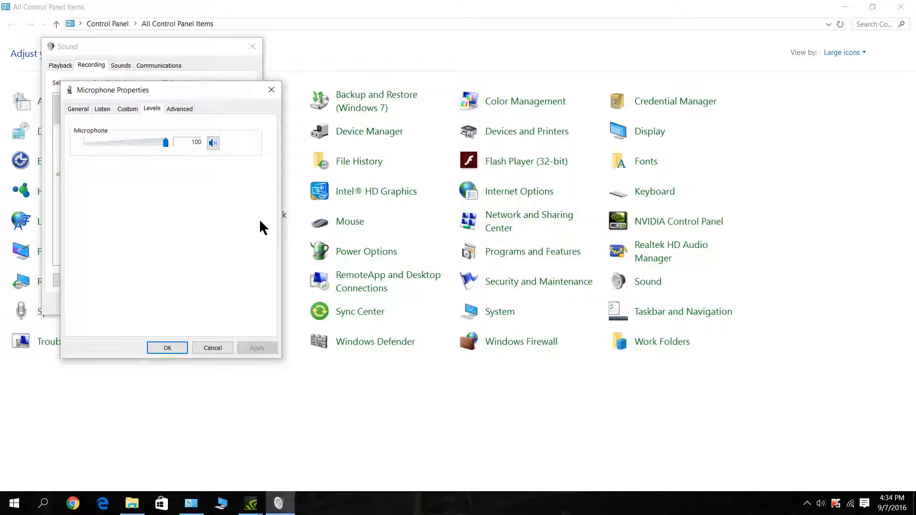
{"action": "mouse_move", "coordinate": [170, 361]}
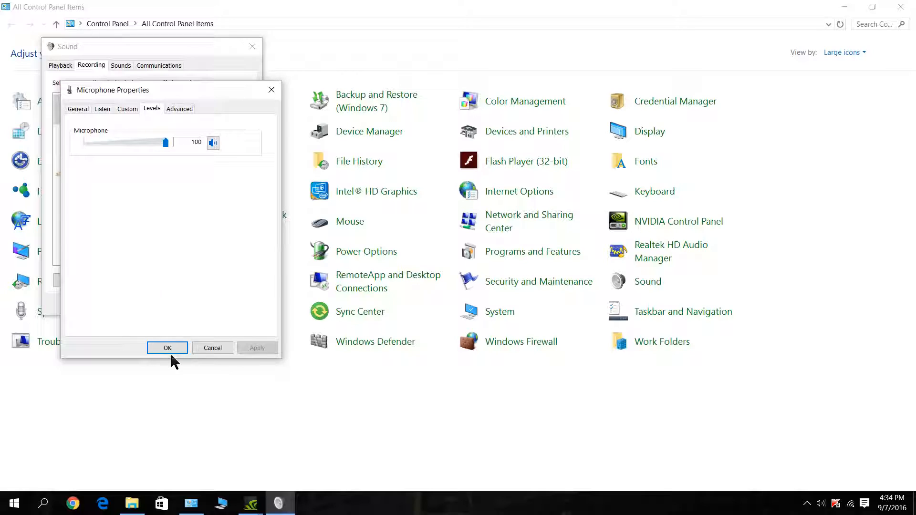
Bring up the USB microphone's Advanced properties with its Default Format setting.
{"action": "left_click", "coordinate": [167, 347]}
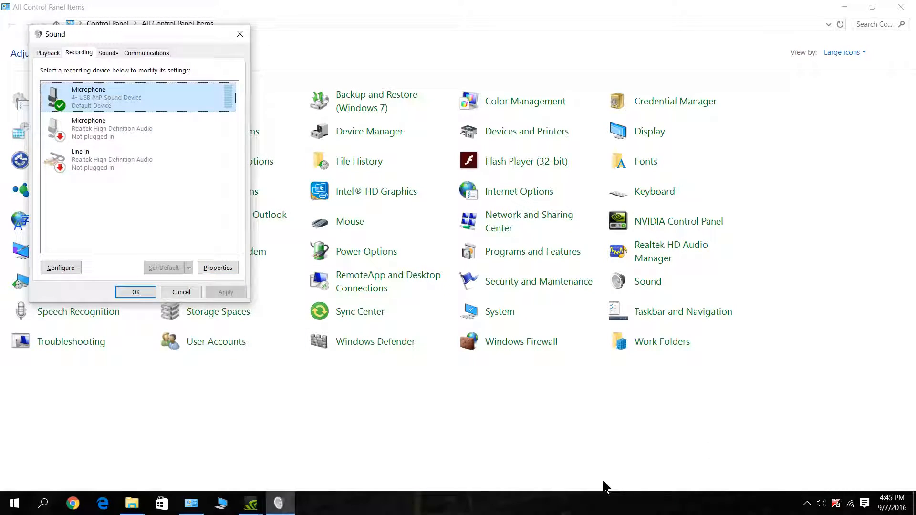
{"action": "mouse_move", "coordinate": [368, 131]}
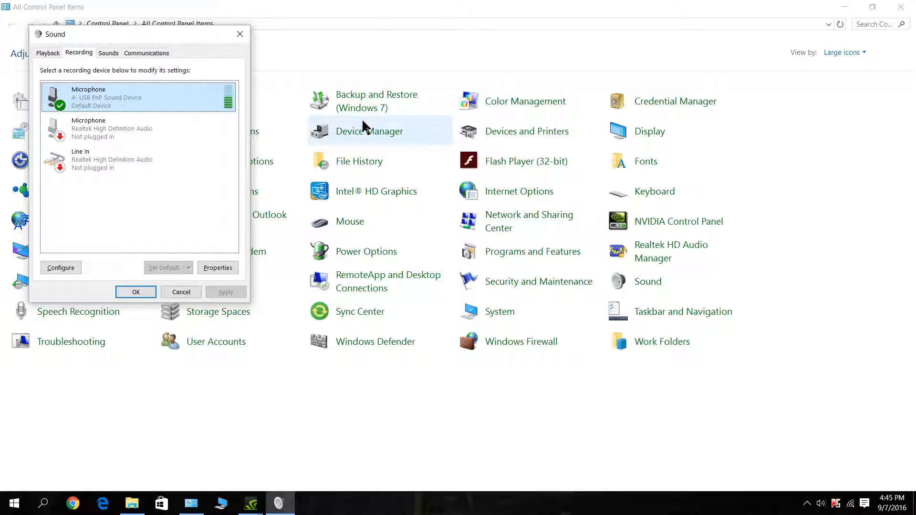
{"action": "mouse_move", "coordinate": [768, 340]}
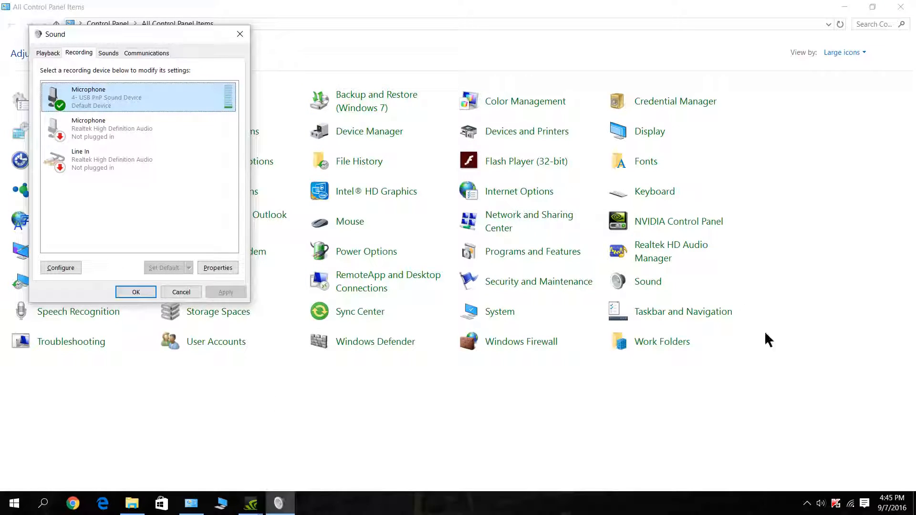
{"action": "left_click", "coordinate": [217, 267]}
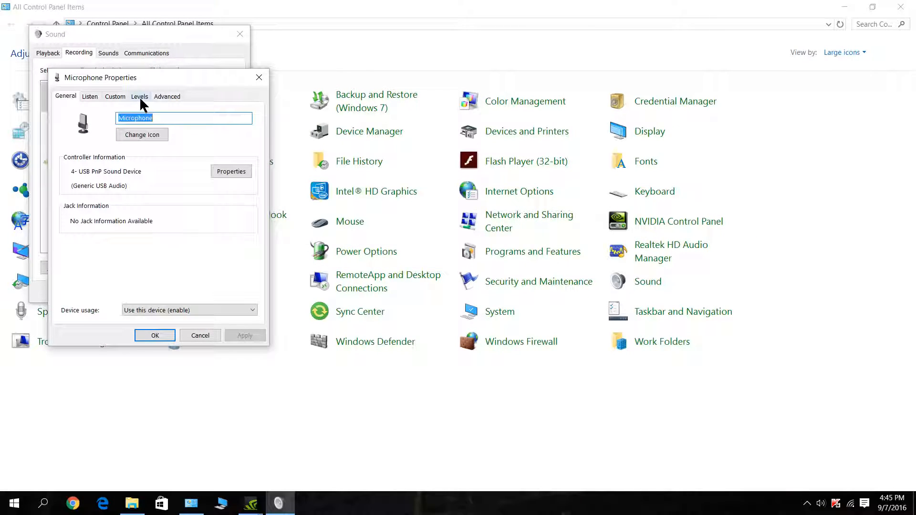
{"action": "left_click", "coordinate": [166, 96]}
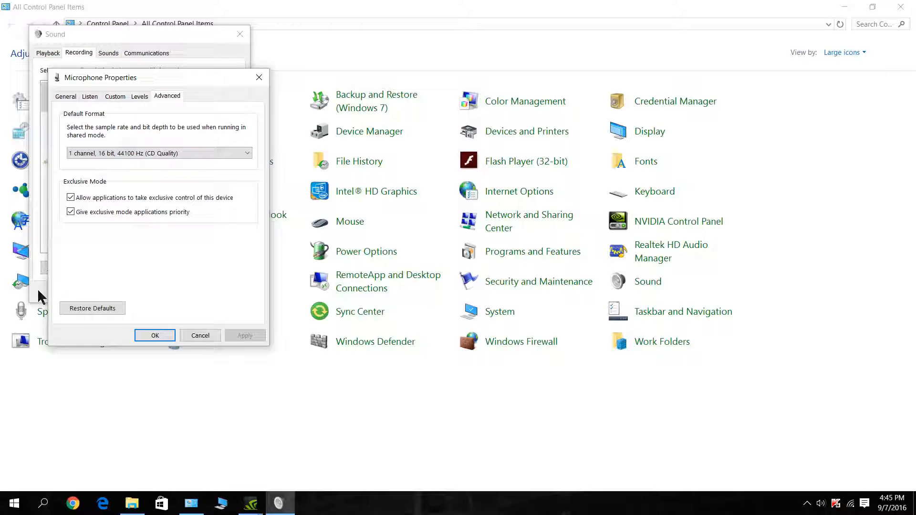
{"action": "mouse_move", "coordinate": [718, 446]}
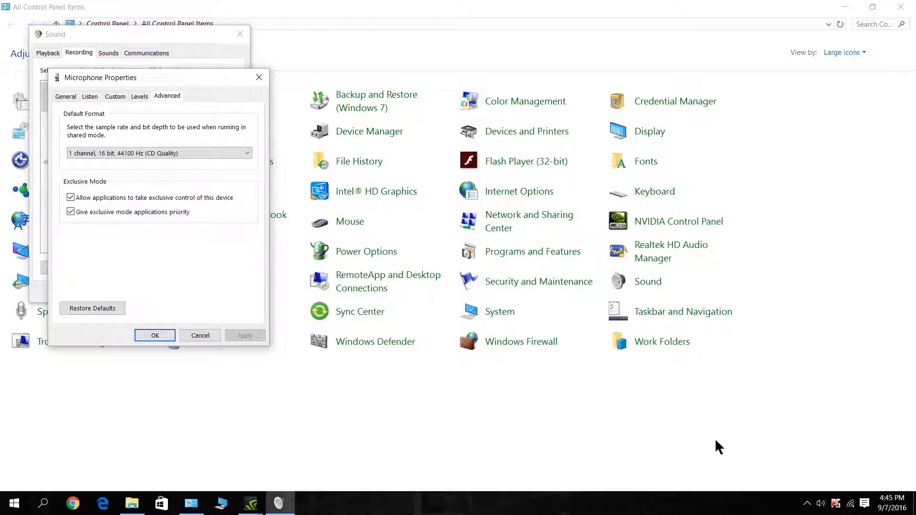
Choose 1 channel, 16 bit, 48000 Hz (DVD Quality) and confirm the device-in-use warning.
{"action": "left_click", "coordinate": [158, 153]}
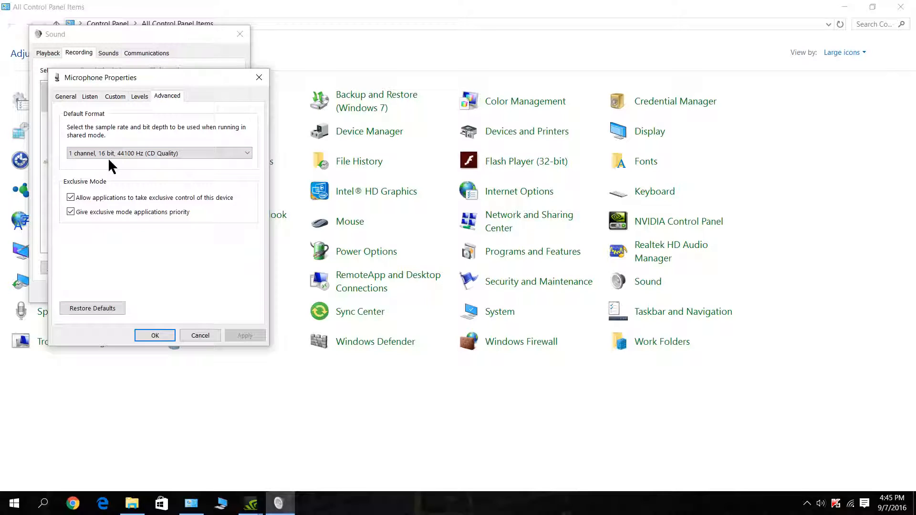
{"action": "left_click", "coordinate": [158, 153]}
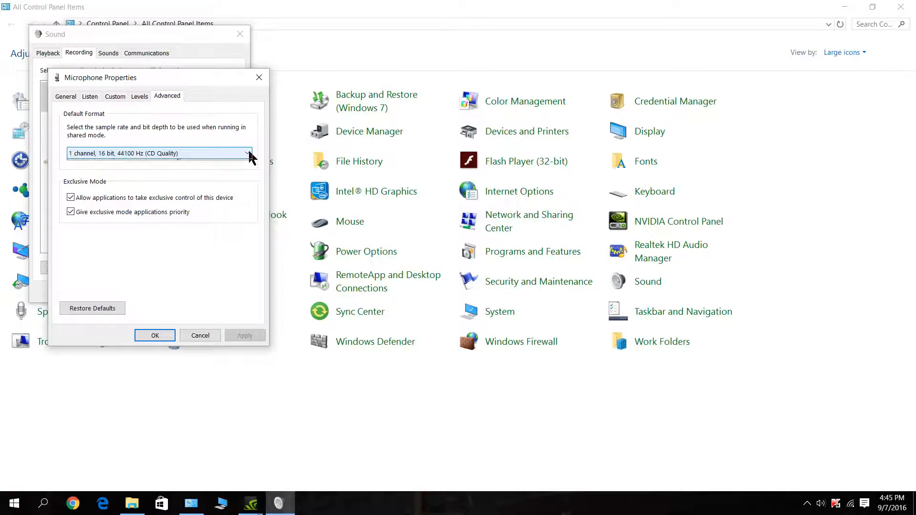
{"action": "left_click", "coordinate": [157, 153]}
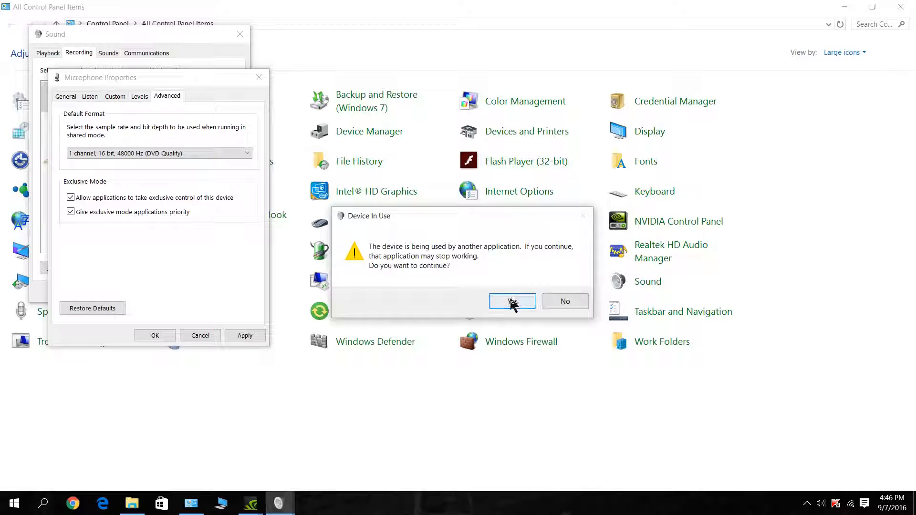
{"action": "left_click", "coordinate": [512, 302]}
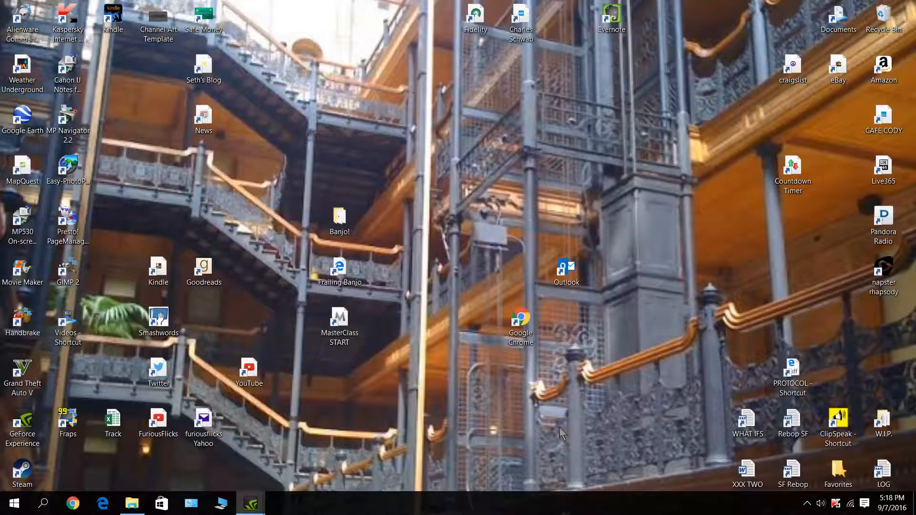
{"action": "mouse_move", "coordinate": [566, 430]}
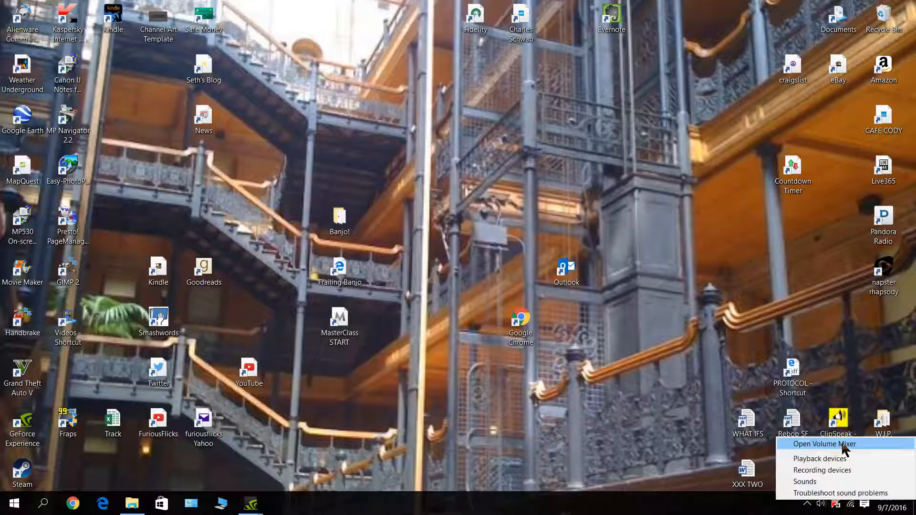
Choose Open Volume Mixer from the tray speaker icon to show per-application volumes.
{"action": "left_click", "coordinate": [824, 444]}
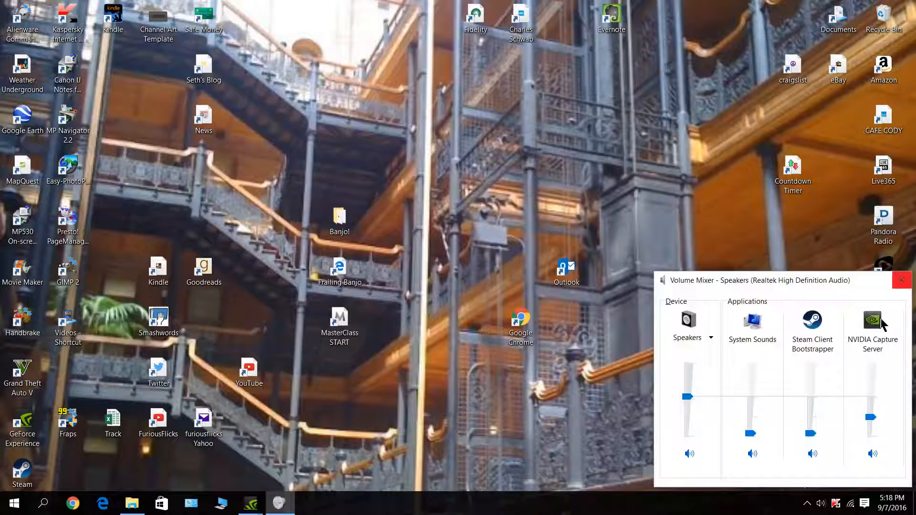
{"action": "mouse_move", "coordinate": [871, 383]}
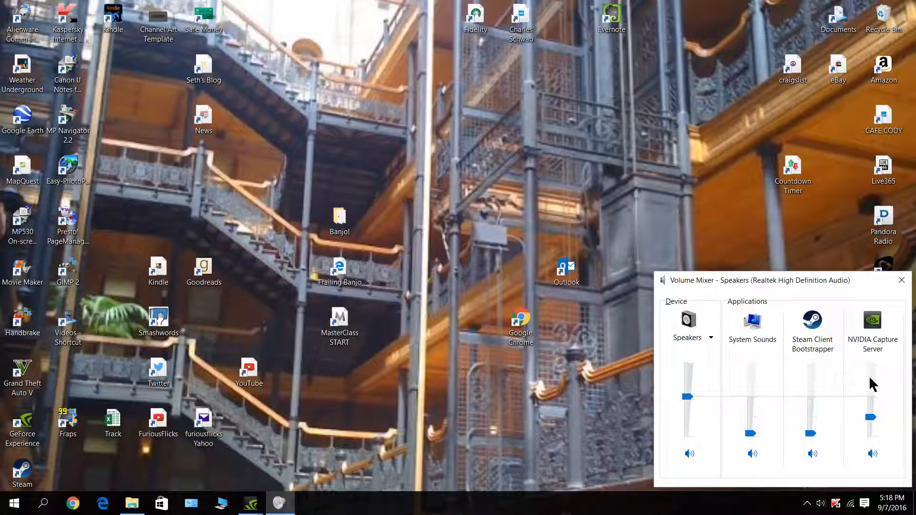
Drag NVIDIA Capture Server's slider up to the Speakers level and nudge the Speakers slider.
{"action": "left_click_drag", "start_coordinate": [872, 417], "coordinate": [872, 403]}
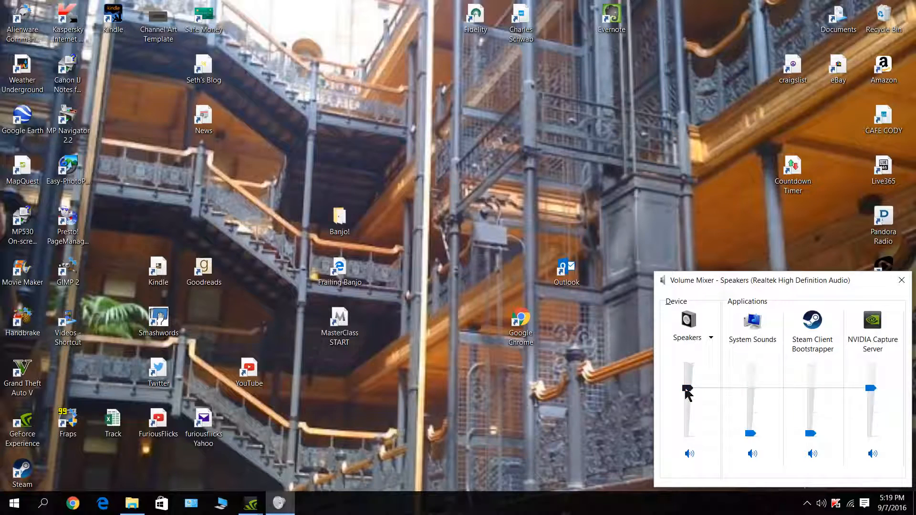
{"action": "left_click_drag", "start_coordinate": [688, 391], "coordinate": [688, 394]}
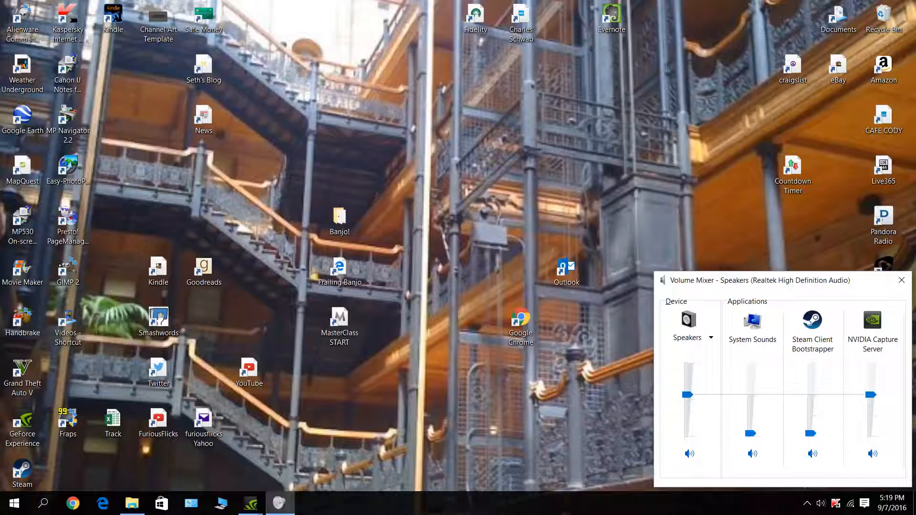
{"action": "mouse_move", "coordinate": [845, 319]}
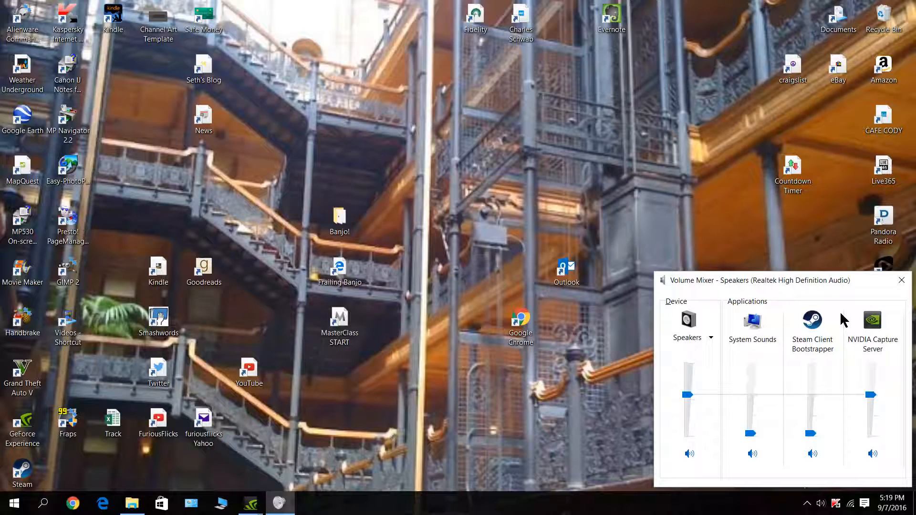
{"action": "mouse_move", "coordinate": [264, 6]}
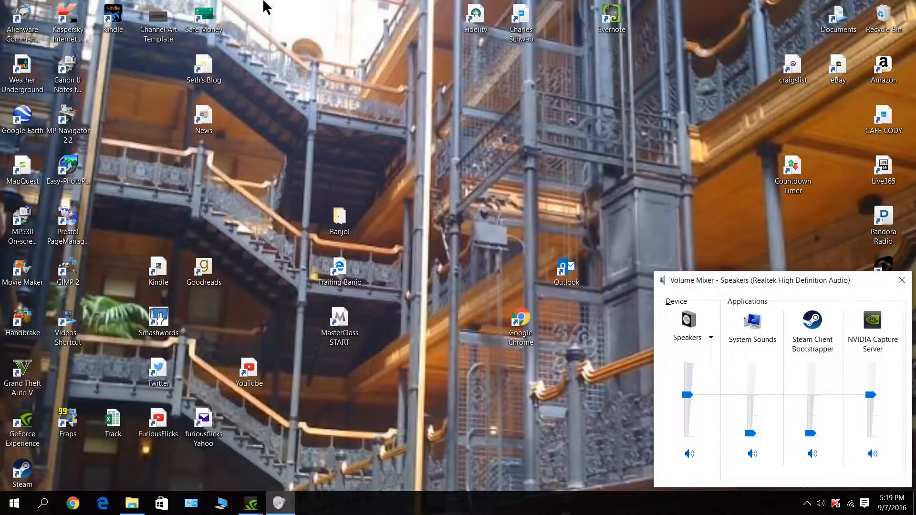